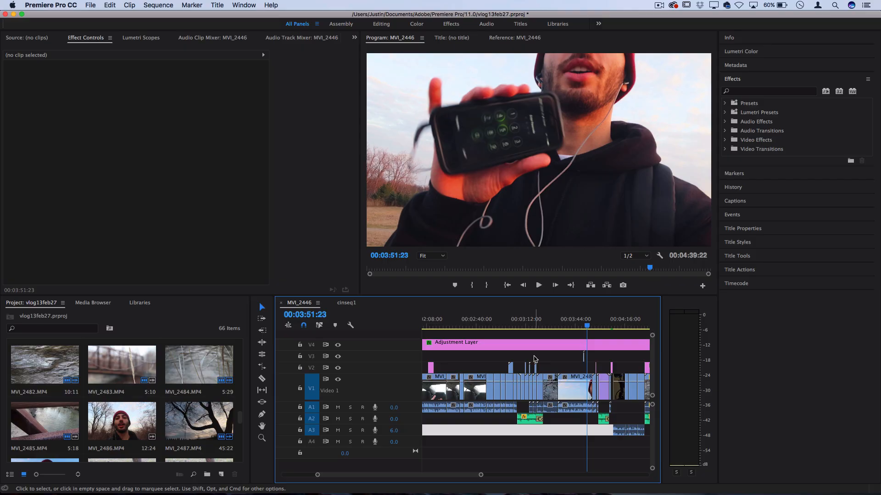
Bring up the Window > Workspaces list to review the available layouts
{"action": "left_click", "coordinate": [601, 326]}
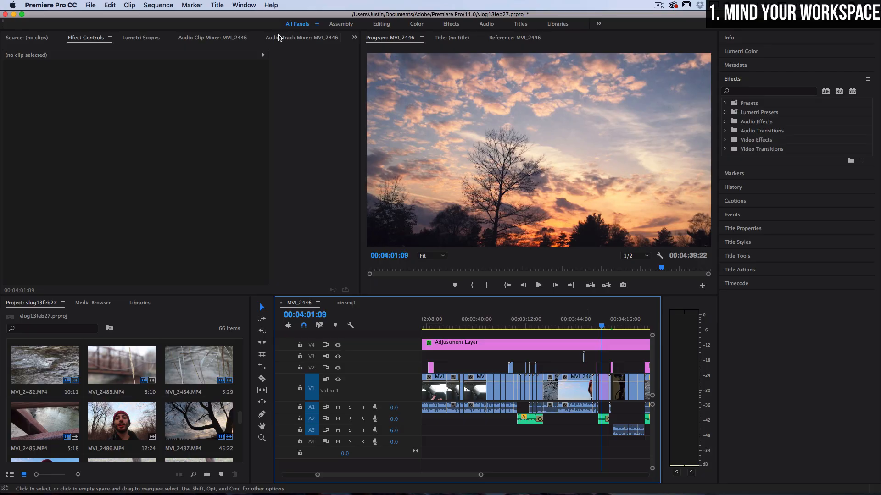
{"action": "left_click", "coordinate": [244, 5]}
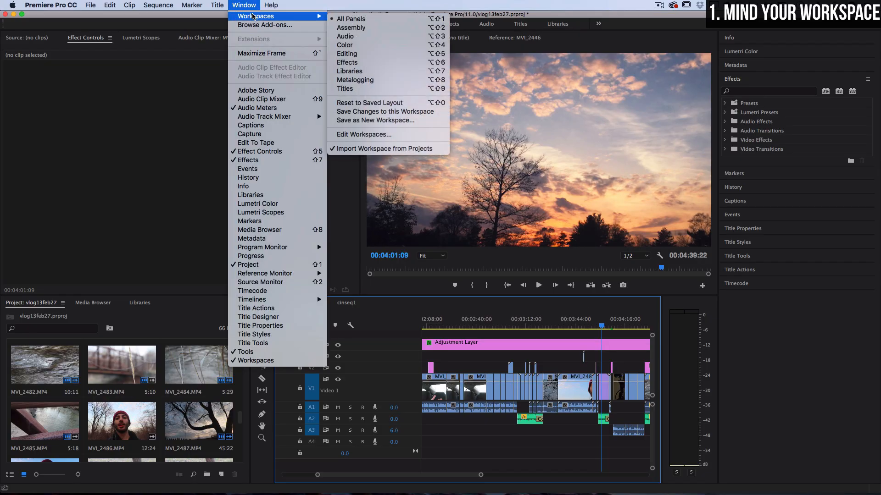
{"action": "mouse_move", "coordinate": [383, 120]}
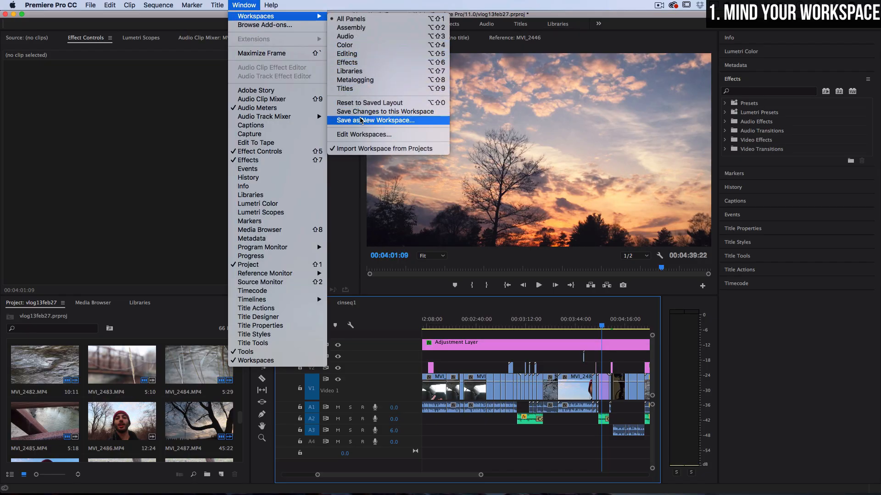
{"action": "mouse_move", "coordinate": [385, 111]}
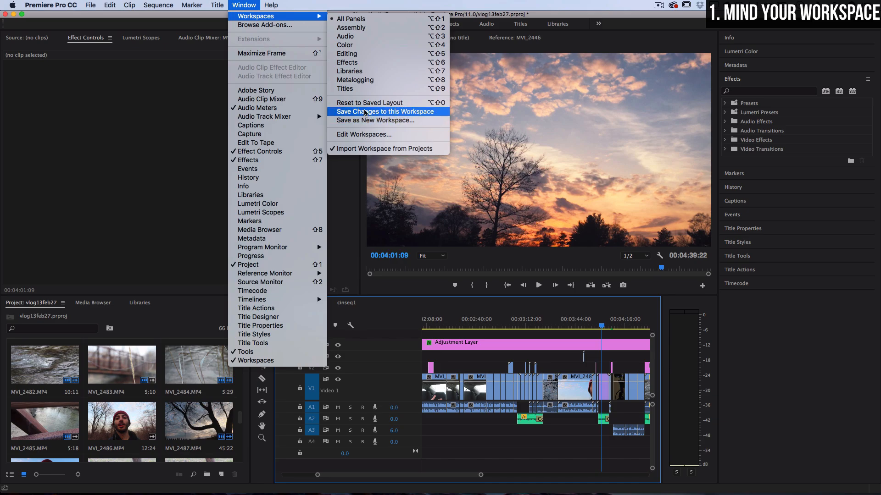
{"action": "mouse_move", "coordinate": [358, 89]}
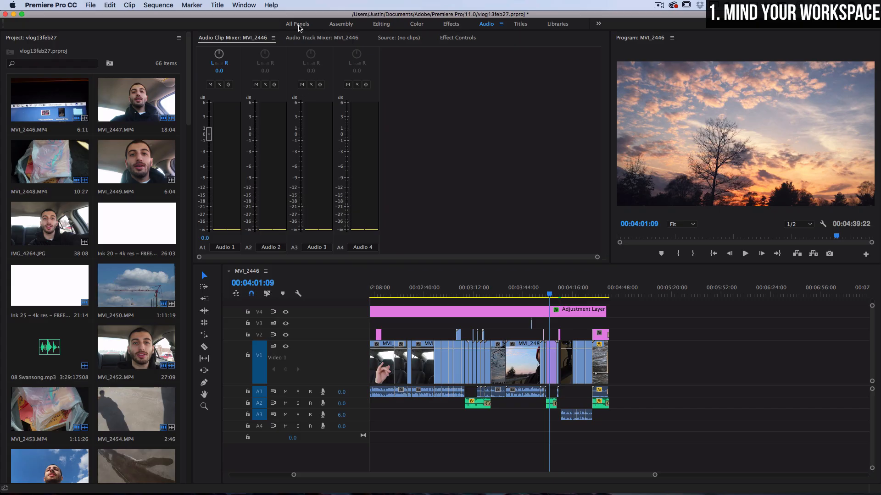
Switch back to the All Panels workspace and reopen the workspace list
{"action": "left_click", "coordinate": [297, 24]}
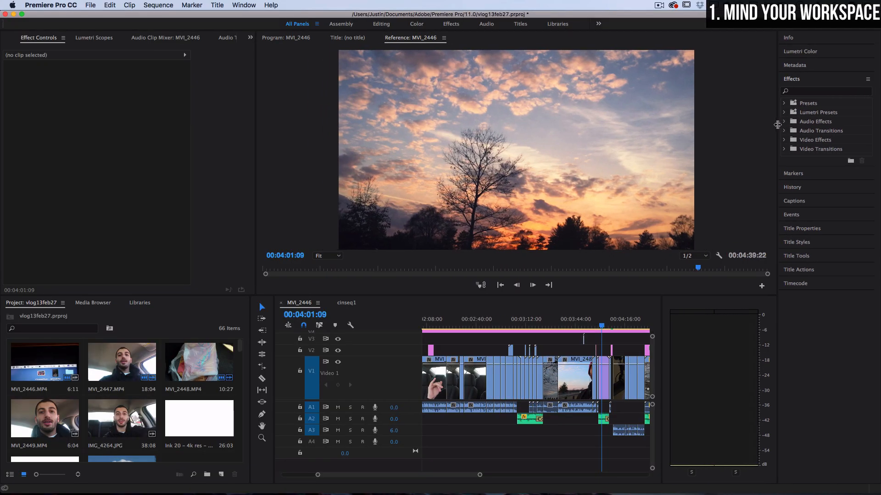
{"action": "left_click", "coordinate": [244, 6]}
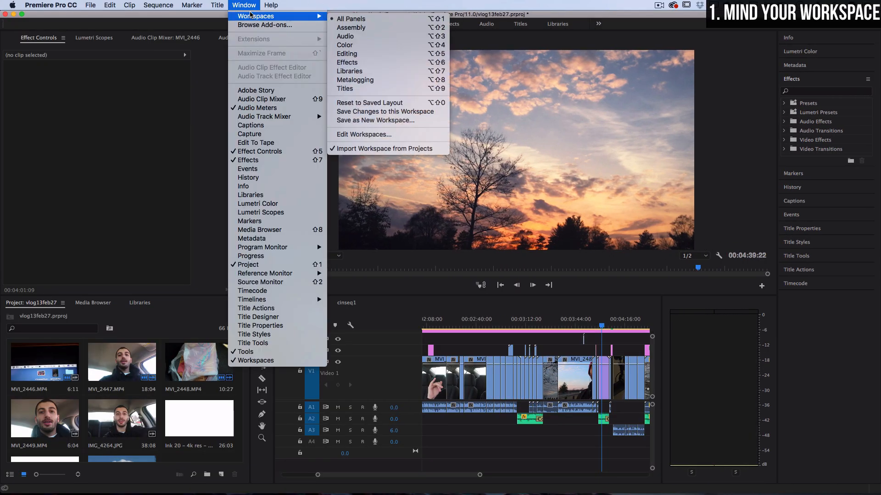
{"action": "mouse_move", "coordinate": [368, 120]}
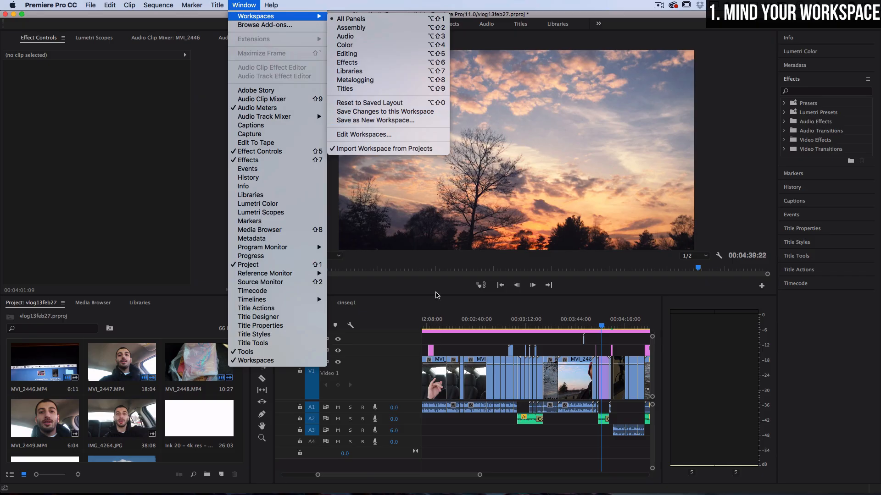
Close the menu, jump the ruler to about 3:20 and select the MVI_2487 tree clip
{"action": "left_click", "coordinate": [351, 19]}
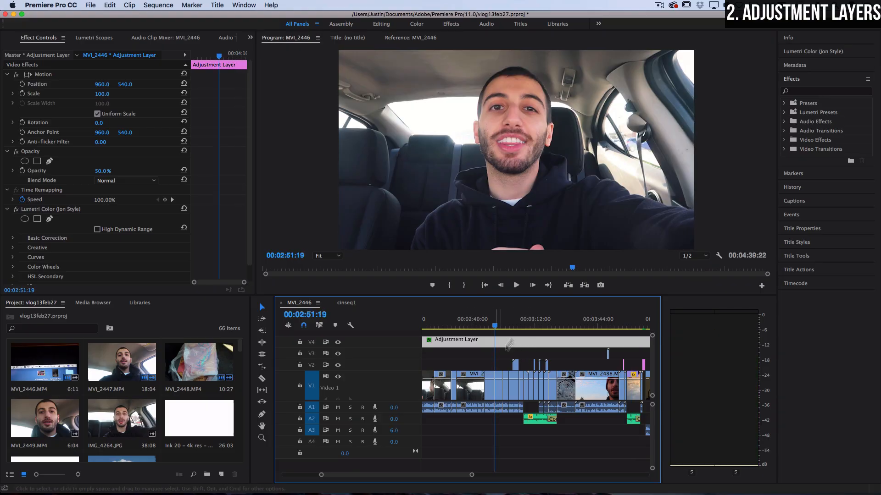
{"action": "left_click", "coordinate": [552, 324]}
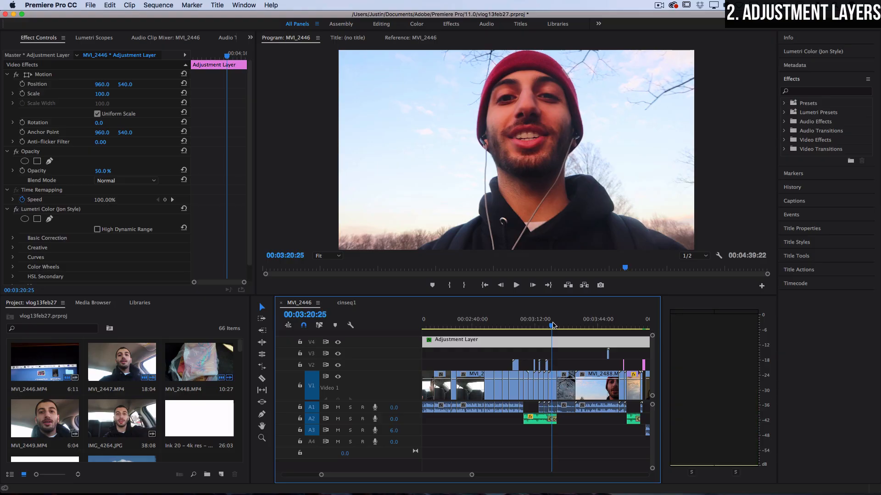
{"action": "left_click", "coordinate": [548, 387]}
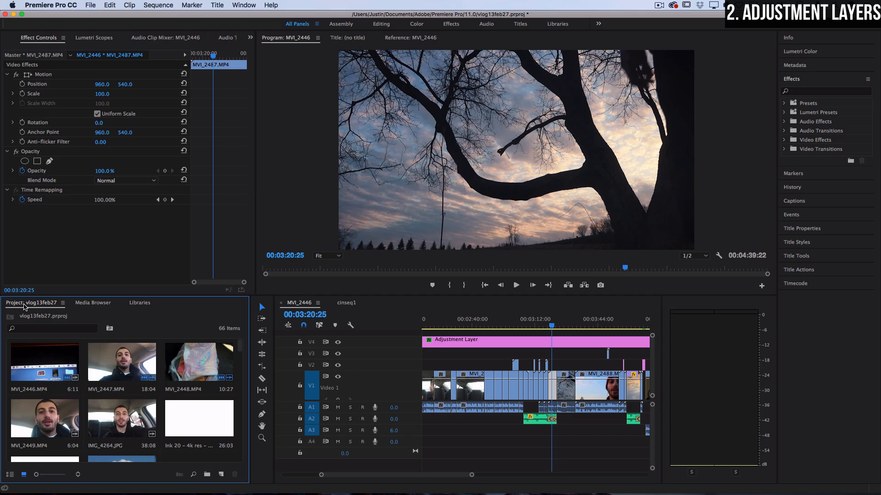
Create a new adjustment layer via File > New and select it on V3 above the tree shot
{"action": "left_click", "coordinate": [90, 6]}
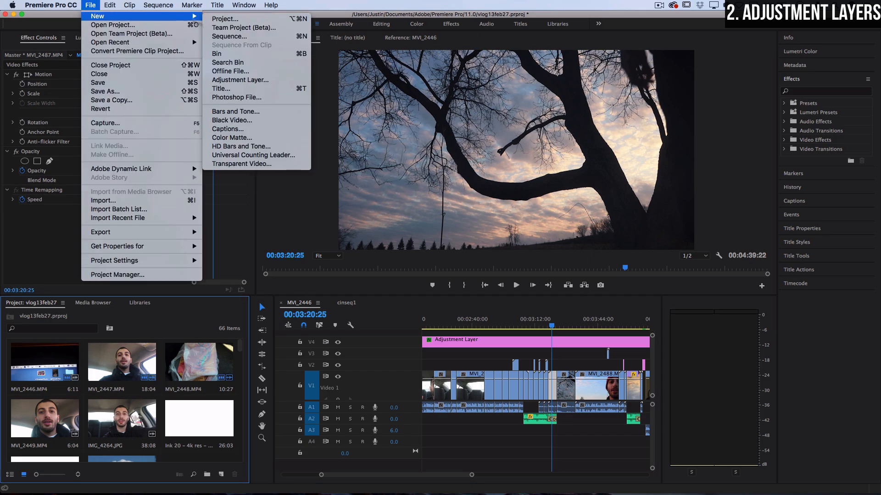
{"action": "mouse_move", "coordinate": [240, 80]}
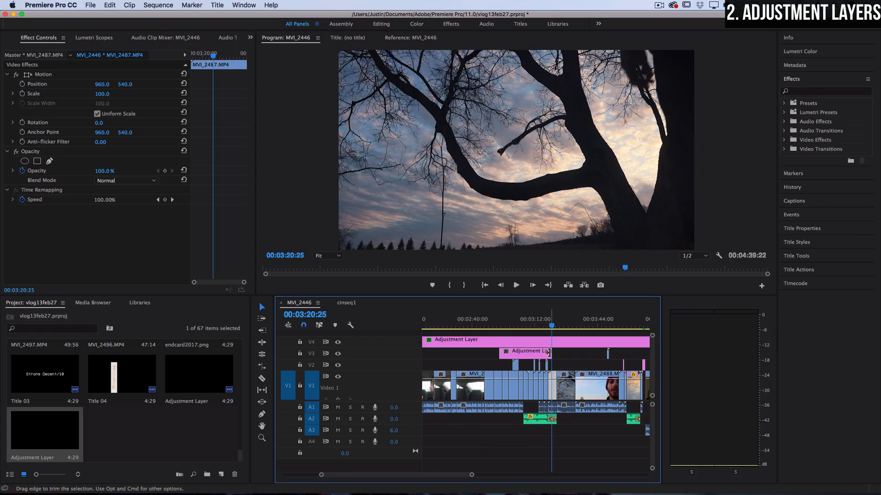
{"action": "left_click", "coordinate": [525, 351]}
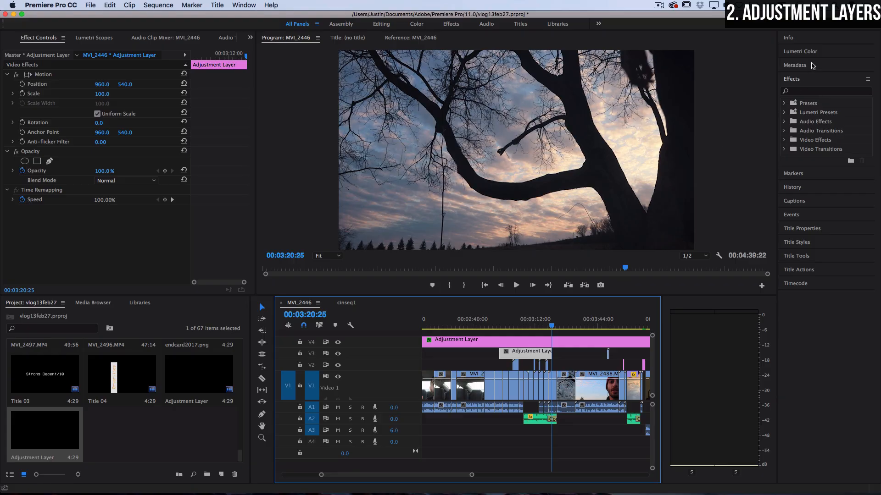
Bring up the Lumetri Color grading controls for the tree clip MVI_2487
{"action": "left_click", "coordinate": [799, 51]}
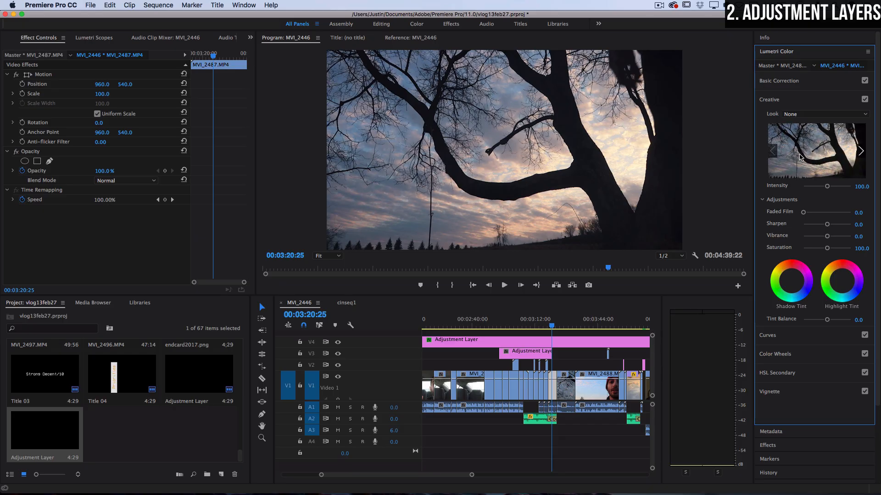
{"action": "mouse_move", "coordinate": [821, 217]}
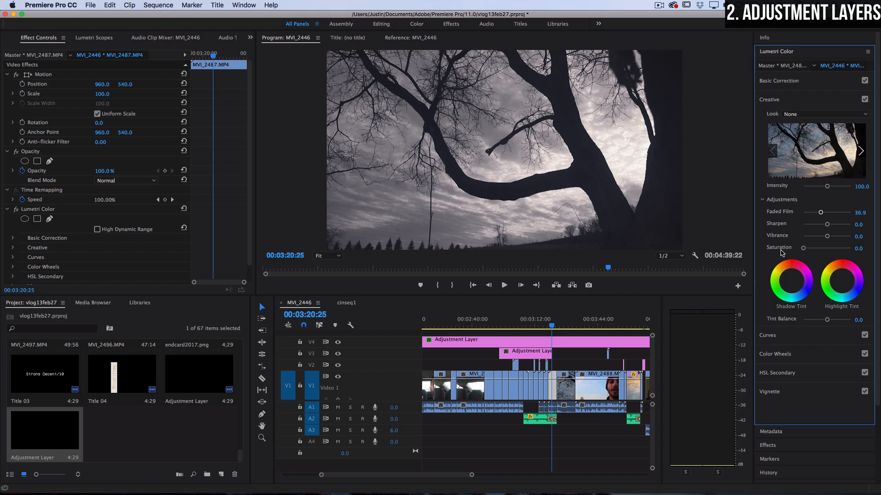
{"action": "mouse_move", "coordinate": [815, 242]}
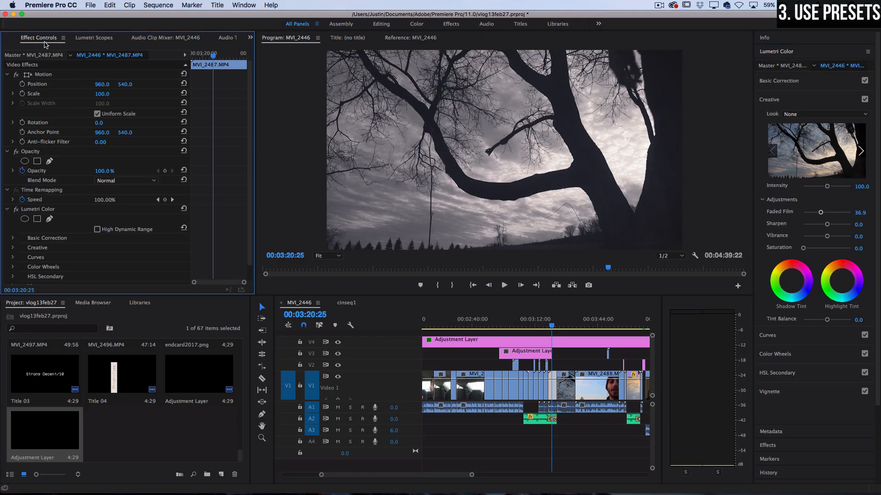
Start saving the tree shot's Lumetri Color effect as a preset from Effect Controls
{"action": "right_click", "coordinate": [45, 67]}
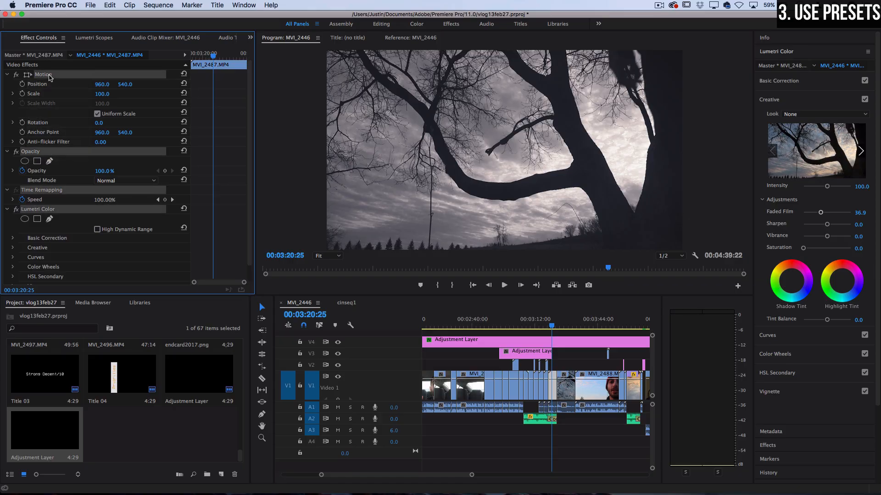
{"action": "right_click", "coordinate": [48, 74]}
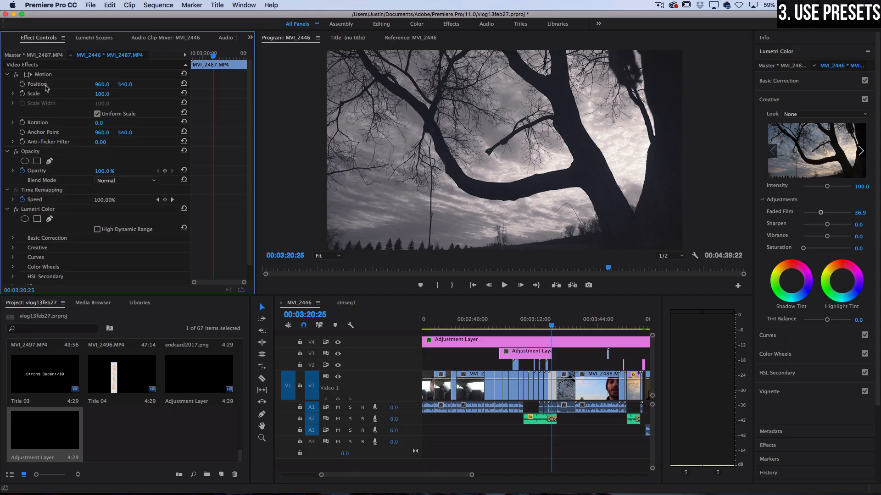
{"action": "mouse_move", "coordinate": [39, 211]}
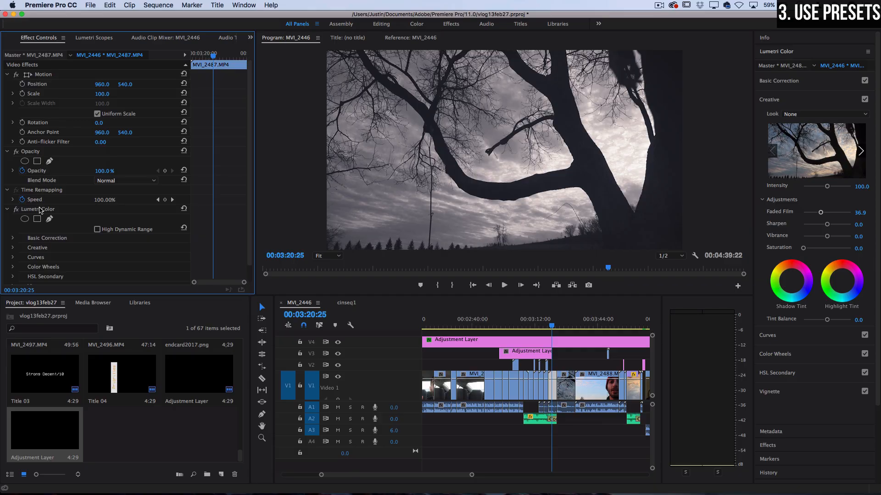
{"action": "right_click", "coordinate": [38, 209]}
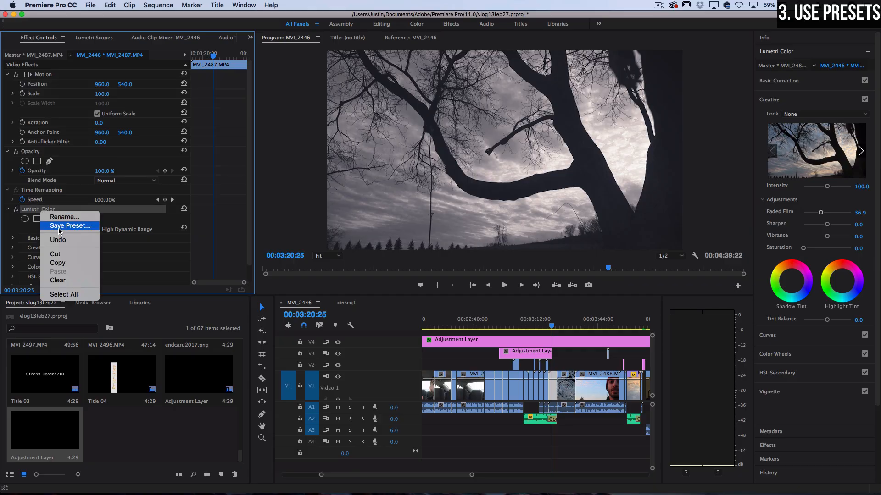
{"action": "left_click", "coordinate": [70, 226]}
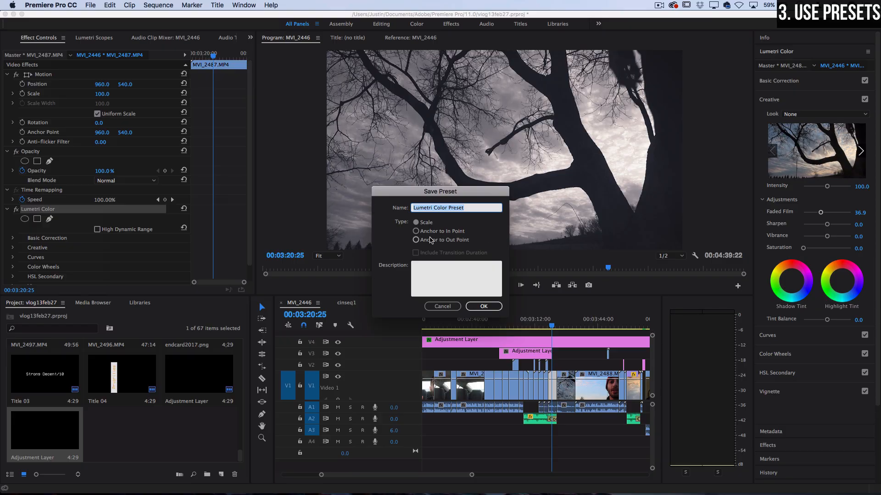
{"action": "mouse_move", "coordinate": [418, 249]}
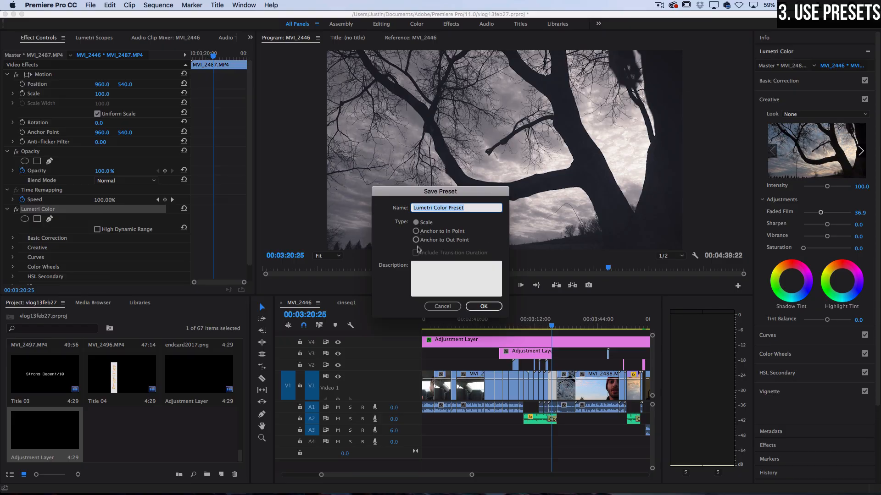
{"action": "mouse_move", "coordinate": [441, 306]}
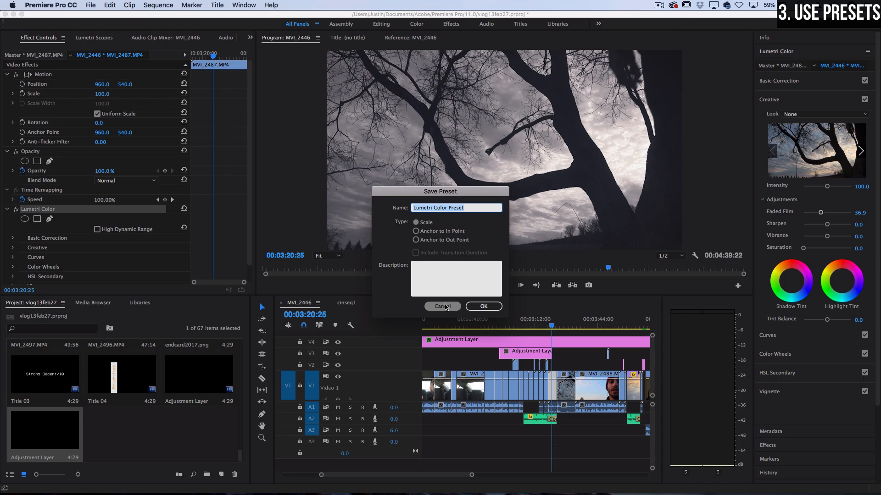
{"action": "mouse_move", "coordinate": [442, 306]}
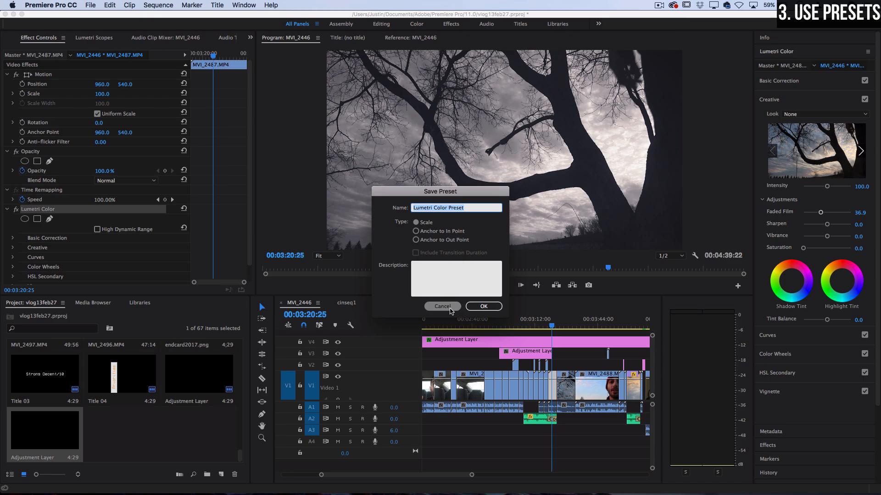
Apply the saved Jon Style preset to the adjustment layer, check its effects, then deselect
{"action": "left_click", "coordinate": [442, 307]}
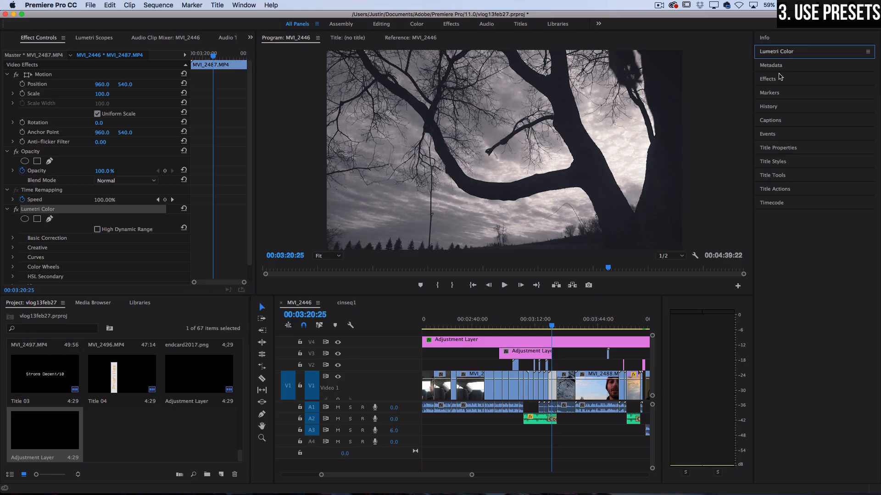
{"action": "left_click", "coordinate": [767, 78]}
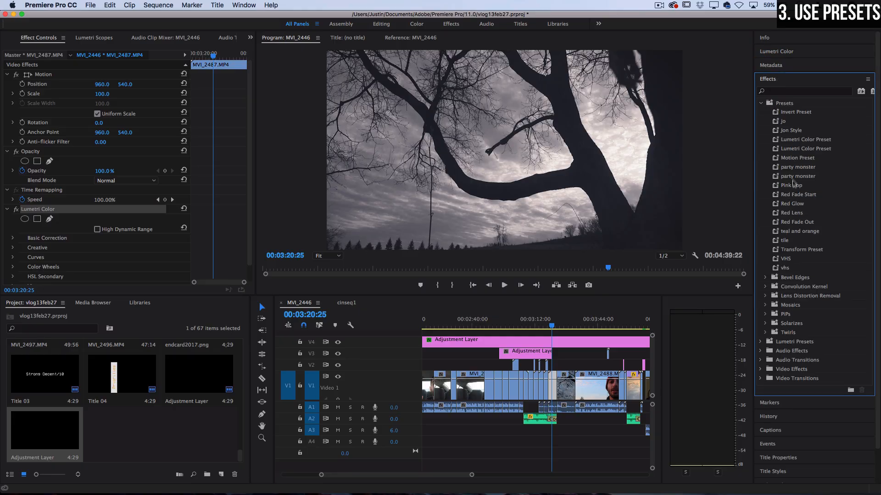
{"action": "mouse_move", "coordinate": [807, 159]}
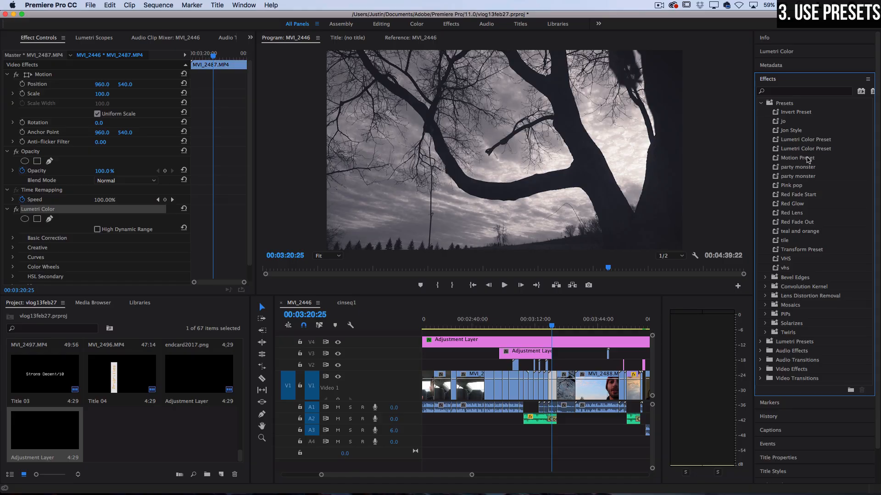
{"action": "left_click", "coordinate": [789, 129]}
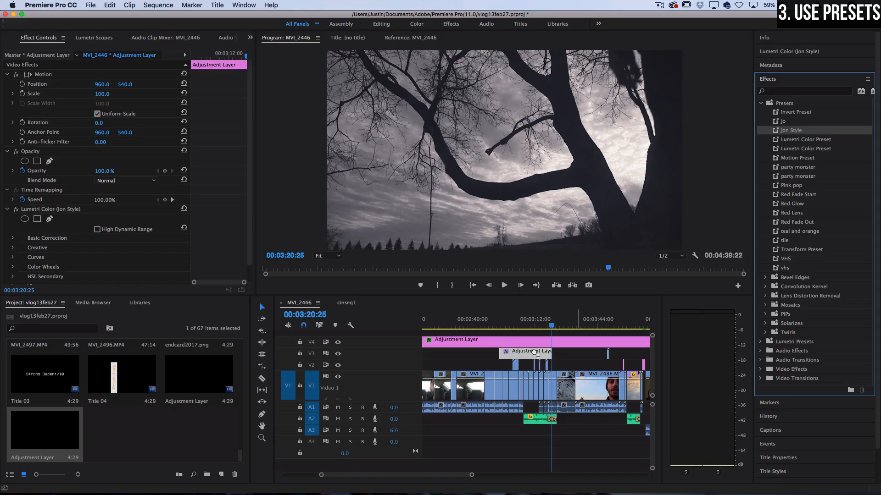
{"action": "left_click", "coordinate": [529, 326]}
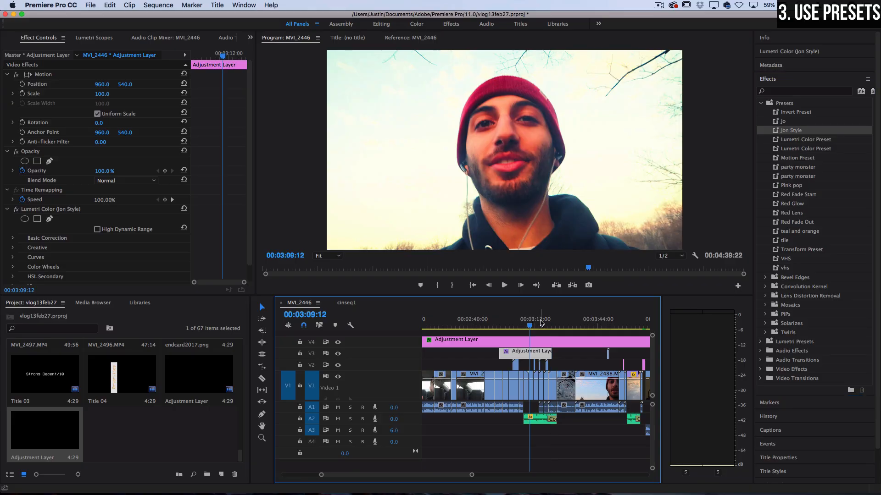
{"action": "left_click", "coordinate": [539, 324]}
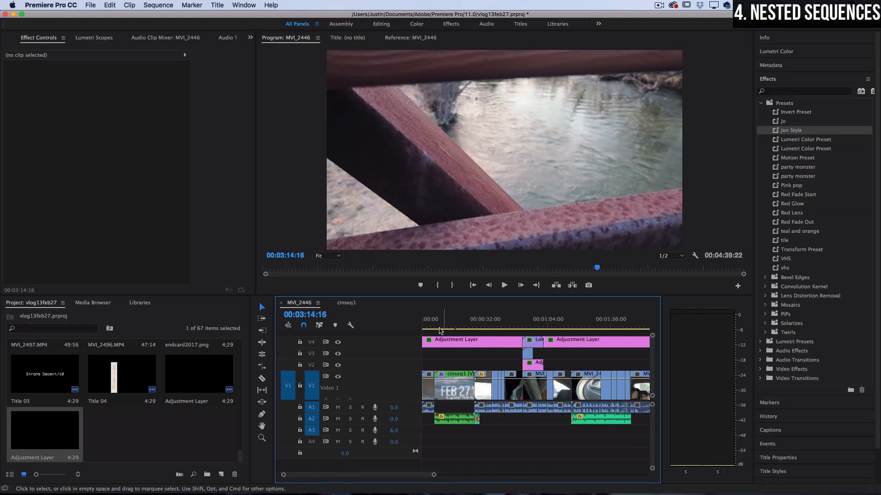
{"action": "left_click", "coordinate": [443, 325]}
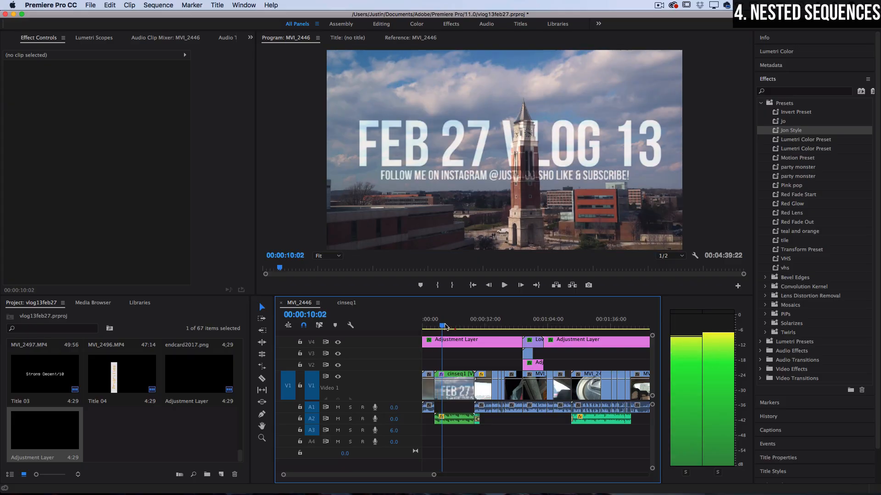
{"action": "left_click", "coordinate": [463, 325]}
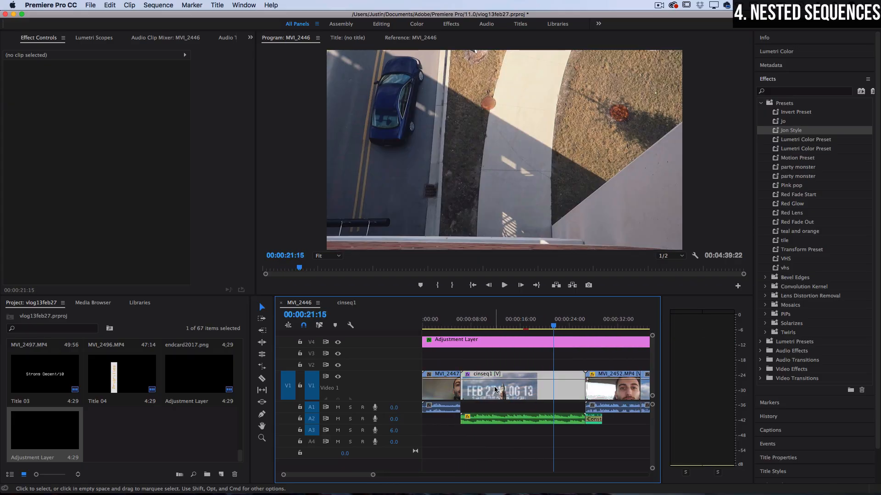
{"action": "left_click", "coordinate": [495, 387]}
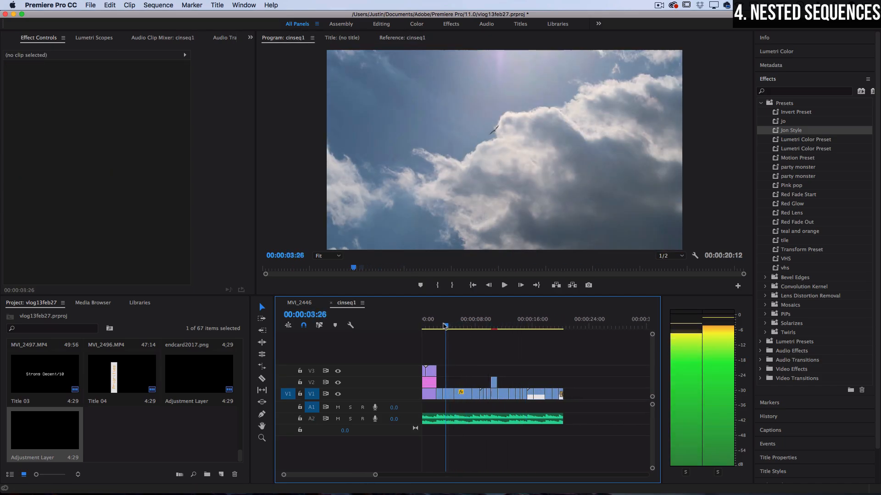
{"action": "left_click", "coordinate": [492, 326]}
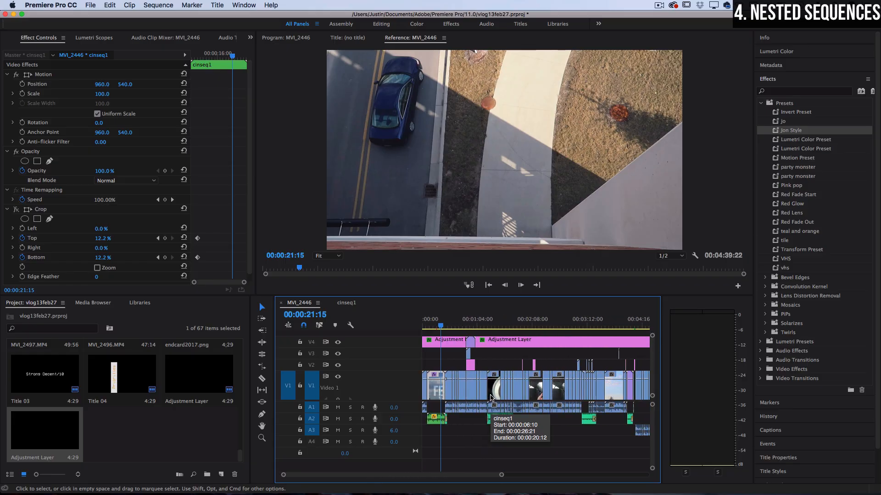
{"action": "mouse_move", "coordinate": [600, 327]}
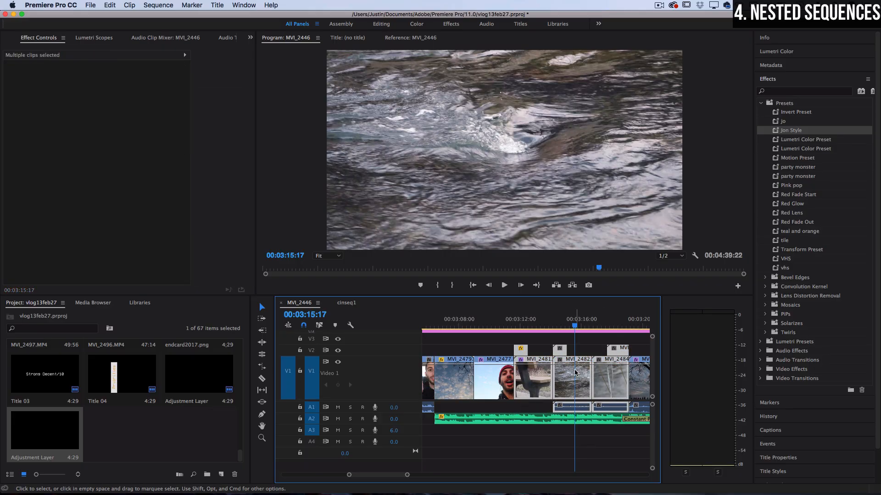
Nest the selected river clips into one sequence named 'cin seq' and confirm
{"action": "right_click", "coordinate": [574, 372]}
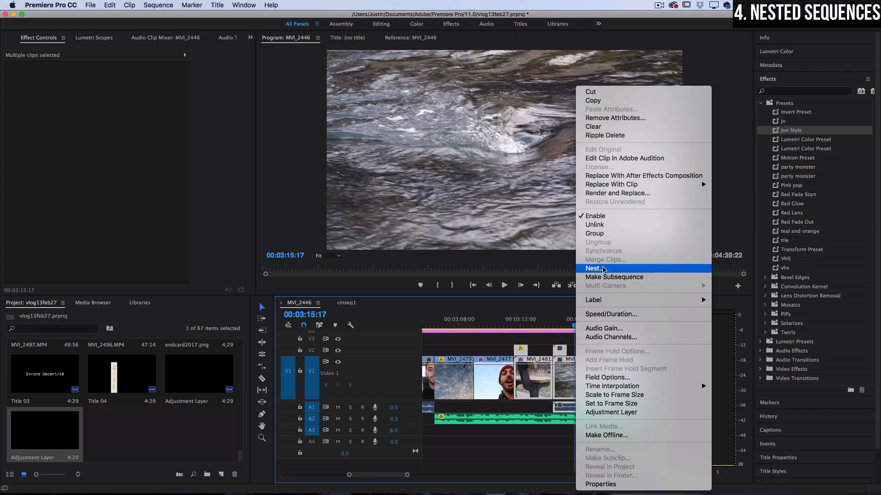
{"action": "left_click", "coordinate": [593, 268]}
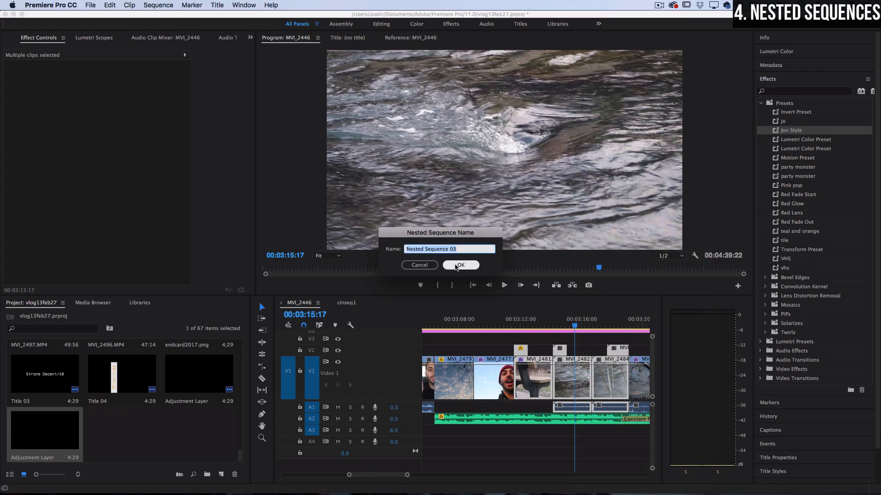
{"action": "type", "text": "cin seq"}
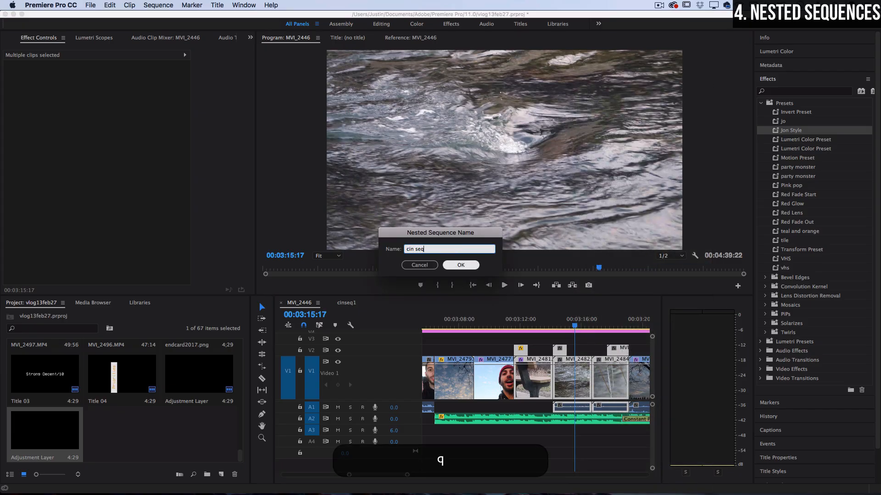
{"action": "left_click", "coordinate": [459, 264]}
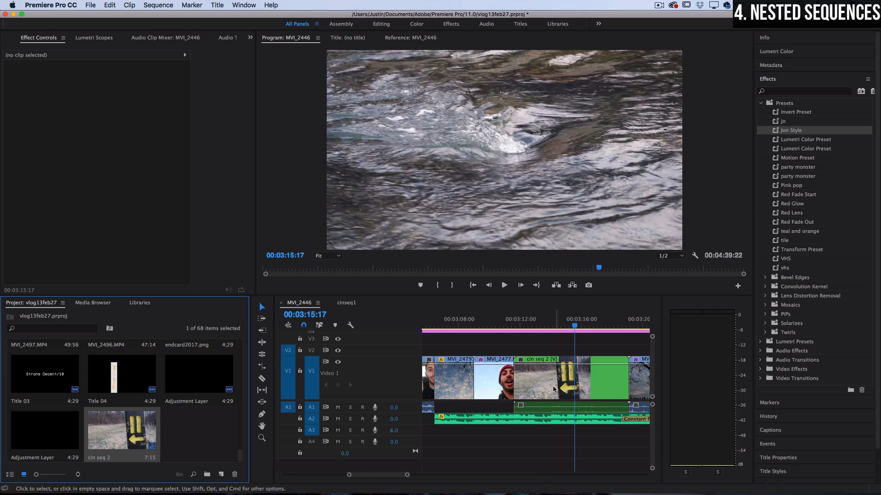
{"action": "mouse_move", "coordinate": [550, 381]}
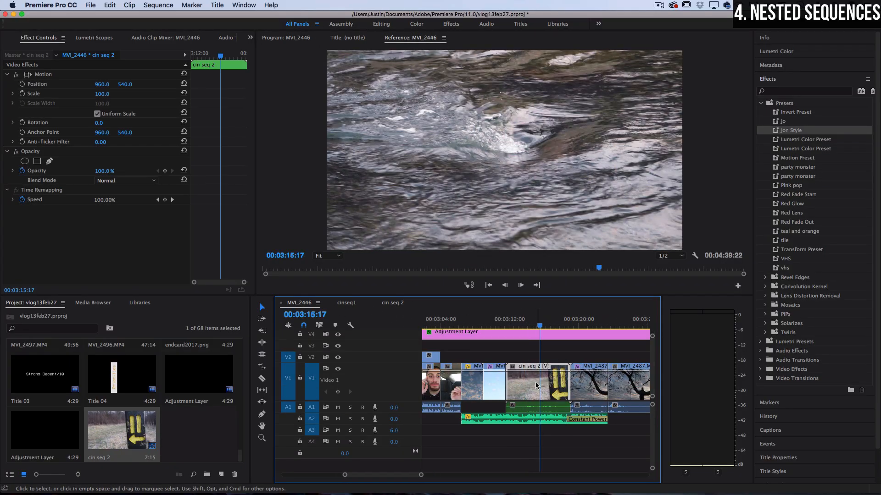
{"action": "mouse_move", "coordinate": [535, 386]}
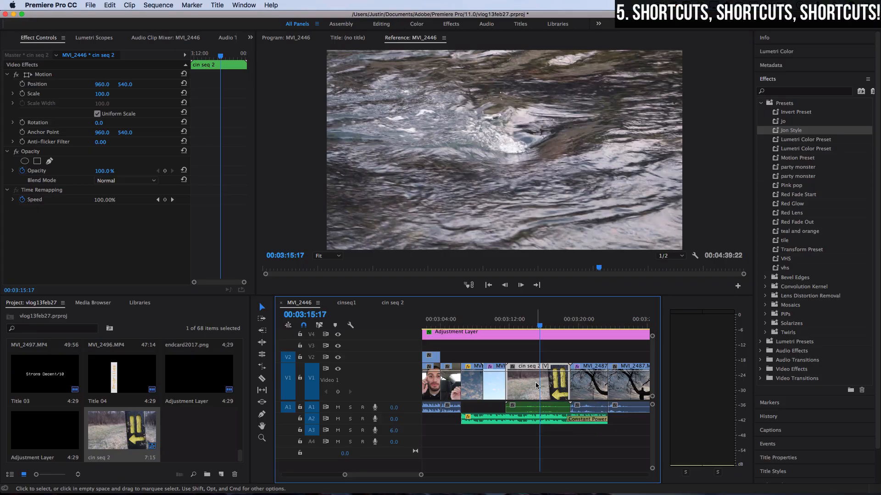
{"action": "mouse_move", "coordinate": [509, 385]}
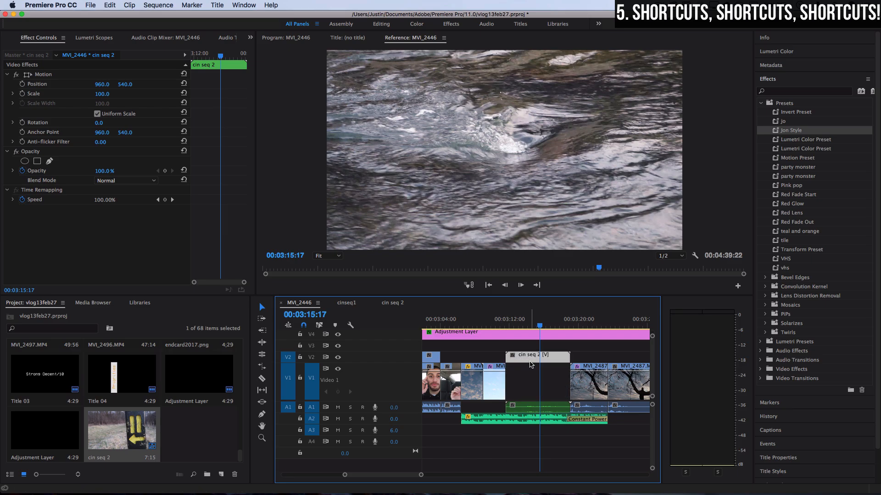
{"action": "mouse_move", "coordinate": [259, 409]}
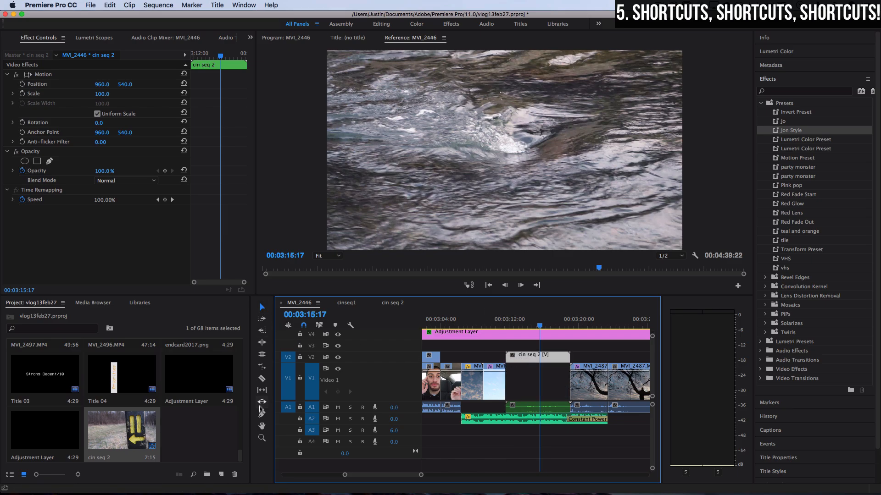
{"action": "mouse_move", "coordinate": [525, 358]}
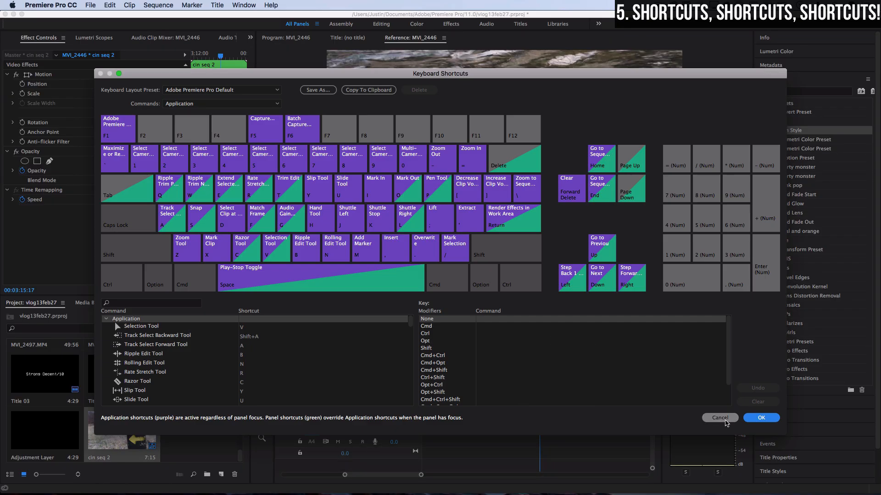
Open the Keyboard Shortcuts editor and inspect the unassigned F7 key
{"action": "left_click", "coordinate": [50, 6]}
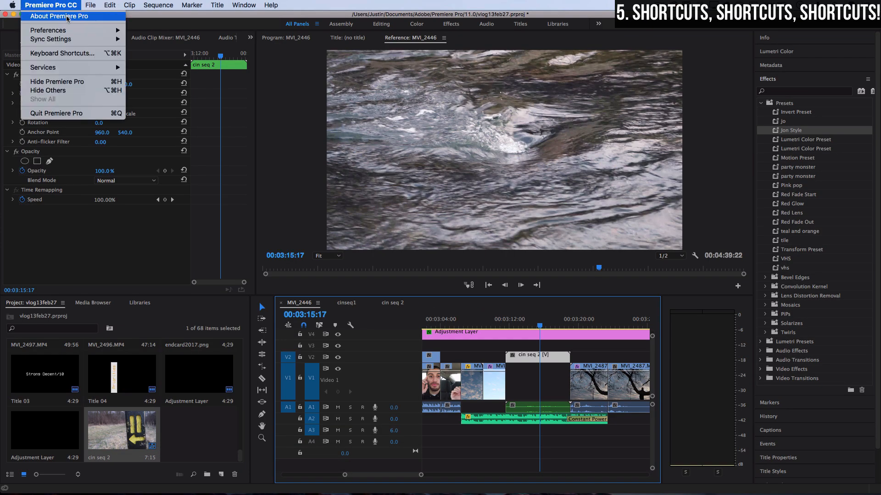
{"action": "left_click", "coordinate": [62, 53]}
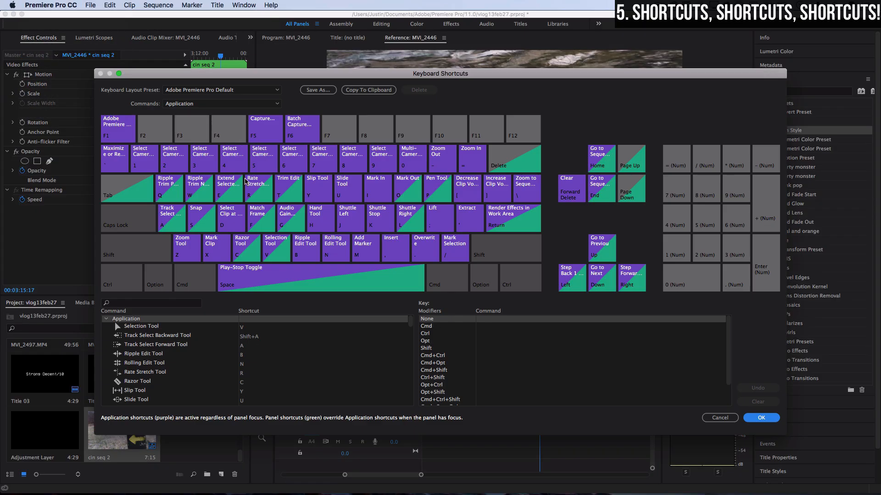
{"action": "mouse_move", "coordinate": [399, 243]}
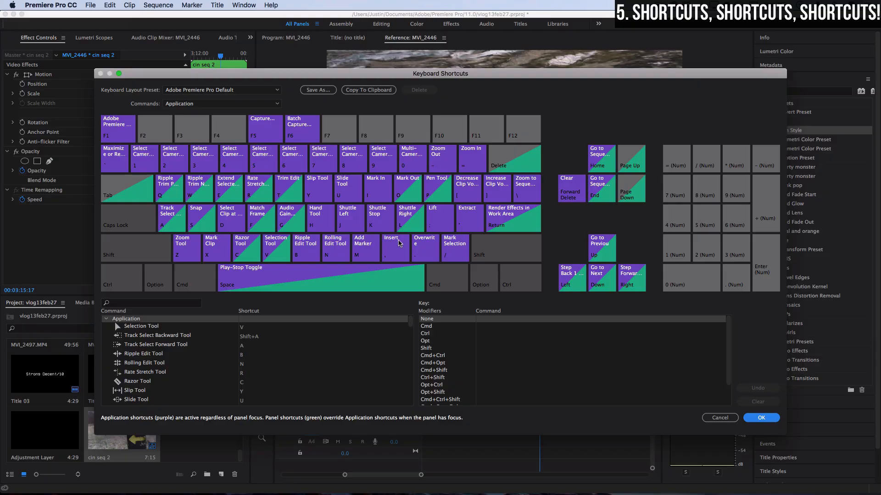
{"action": "mouse_move", "coordinate": [339, 253]}
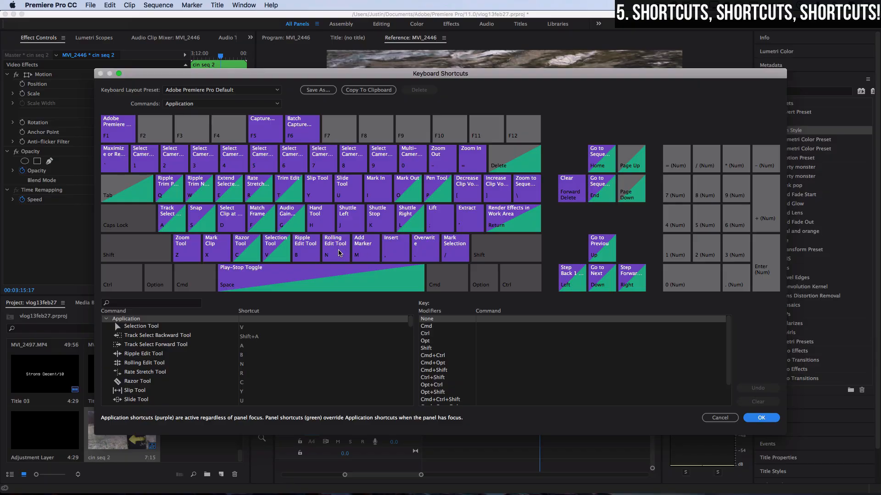
{"action": "mouse_move", "coordinate": [332, 258]}
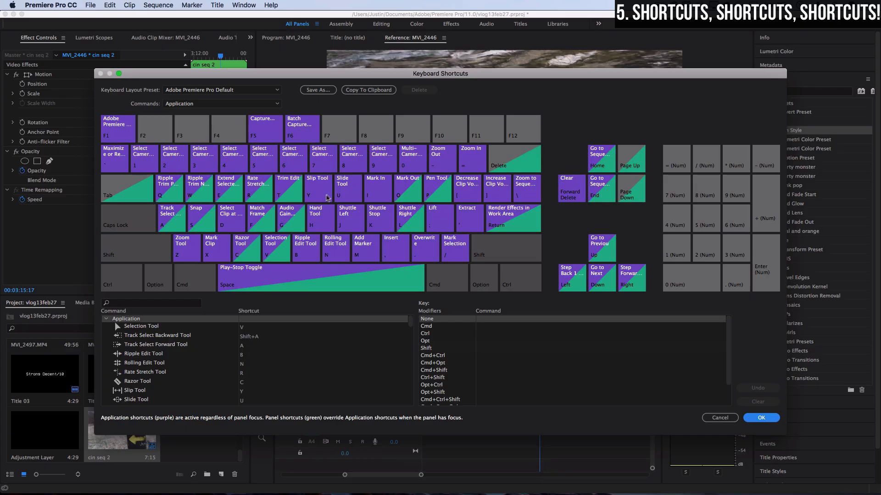
{"action": "left_click", "coordinate": [338, 129]}
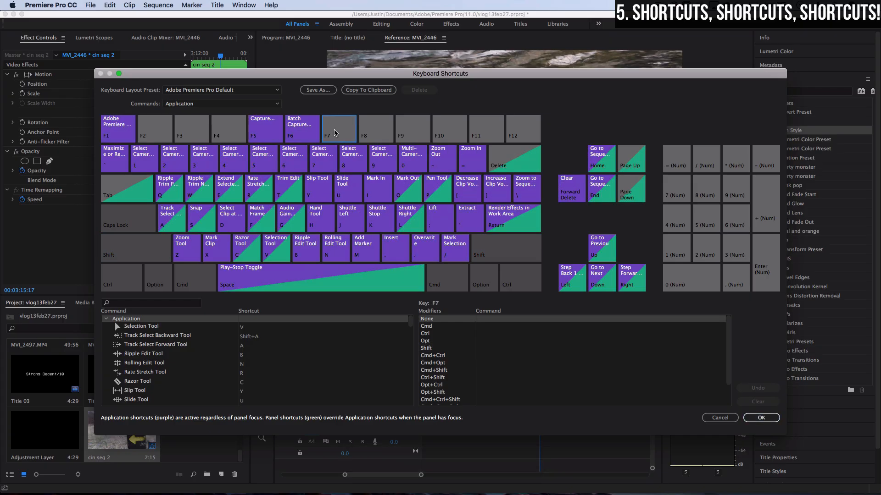
{"action": "mouse_move", "coordinate": [342, 252]}
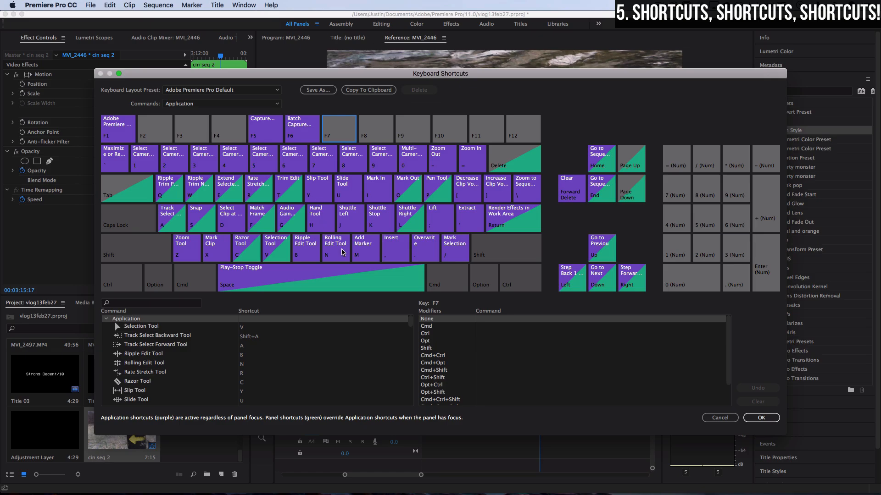
{"action": "mouse_move", "coordinate": [393, 241]}
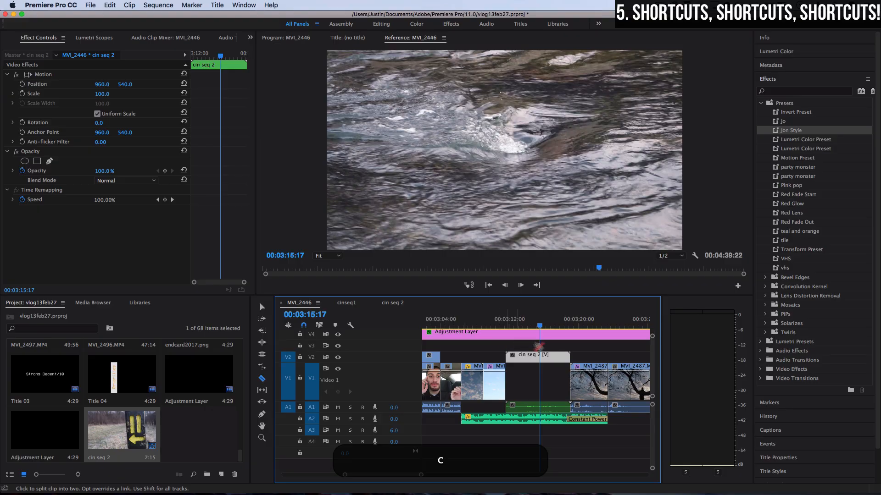
Switch to the Razor tool, split MVI_2487 and select its leftover piece for removal
{"action": "key", "text": "cmd"}
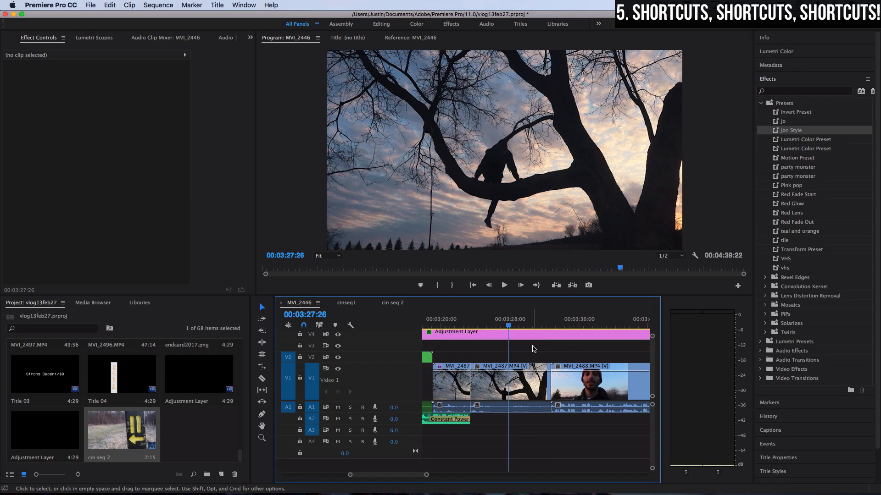
{"action": "left_click", "coordinate": [533, 326]}
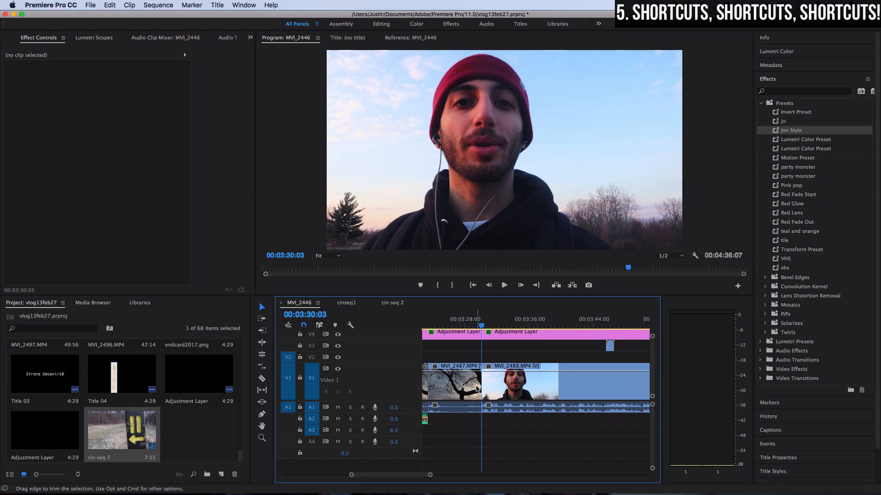
{"action": "key", "text": "q"}
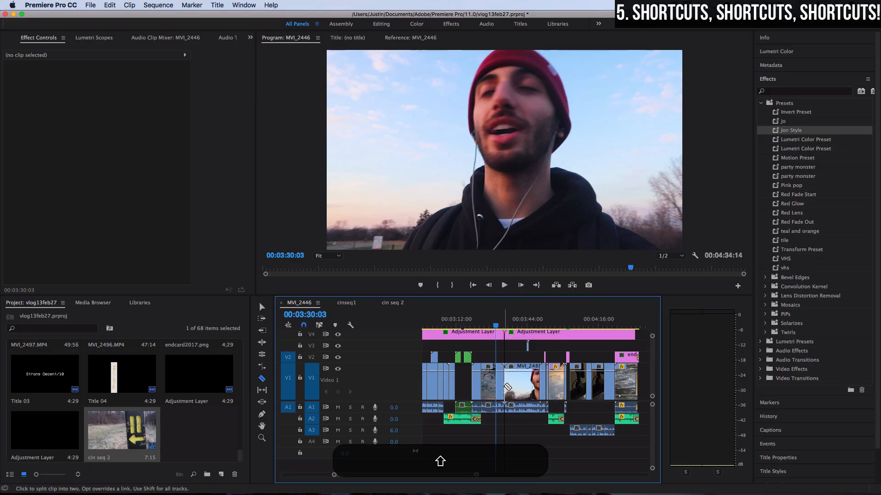
Razor-split the clip and ripple delete the gap before MVI_2488 so later clips close up
{"action": "left_click", "coordinate": [262, 308]}
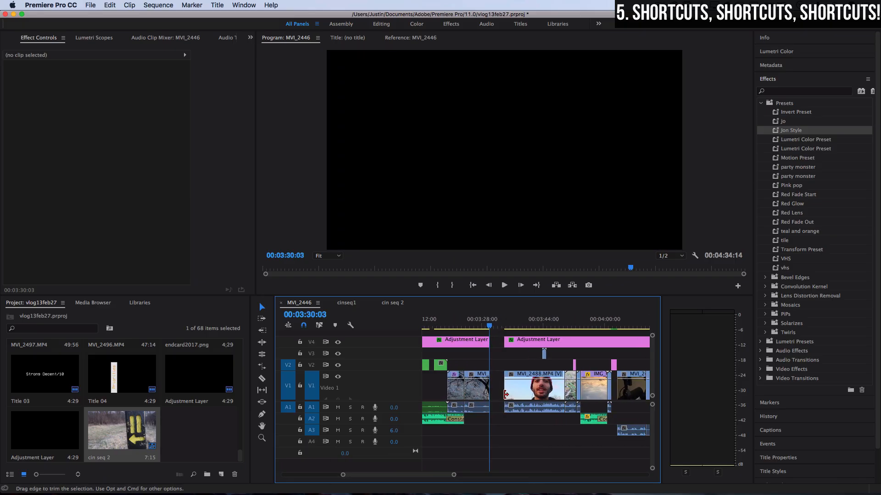
{"action": "mouse_move", "coordinate": [506, 395]}
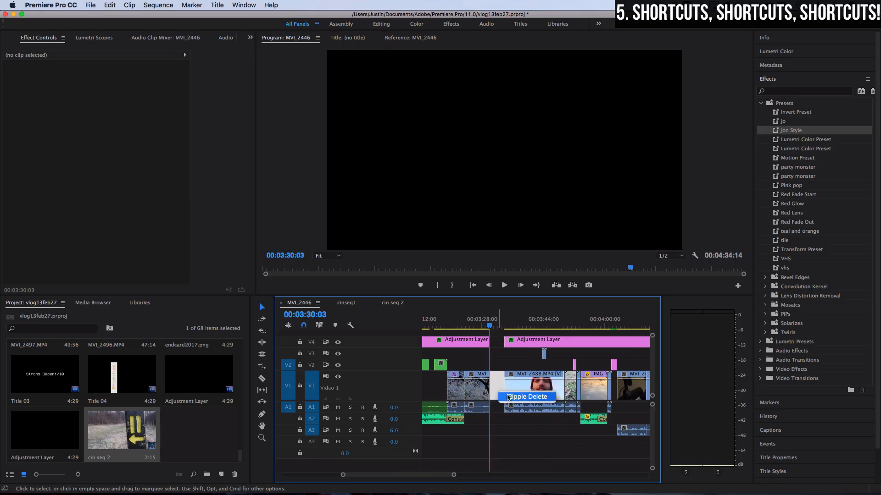
{"action": "left_click", "coordinate": [524, 396]}
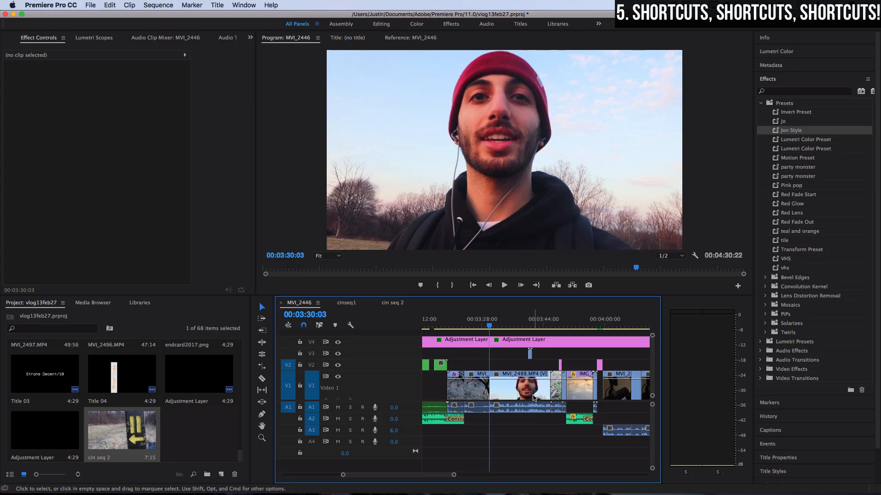